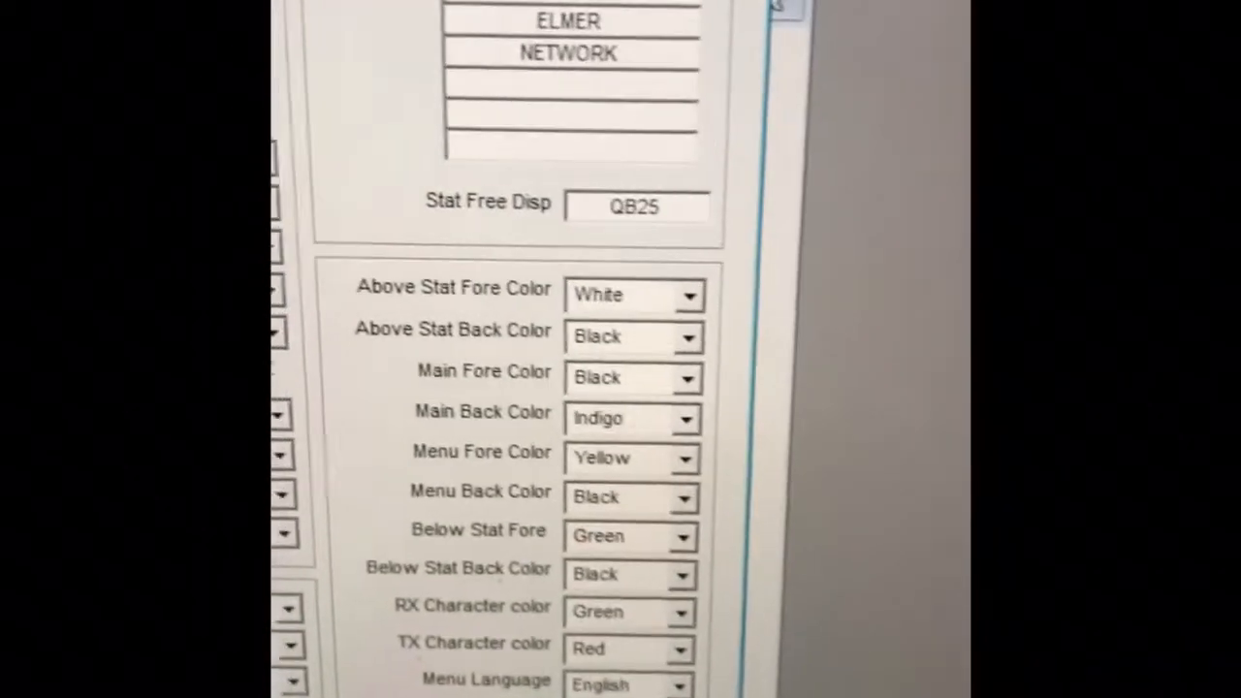
- Set the A Channel Disp Way option to Channel+Name
scroll(down, 3)
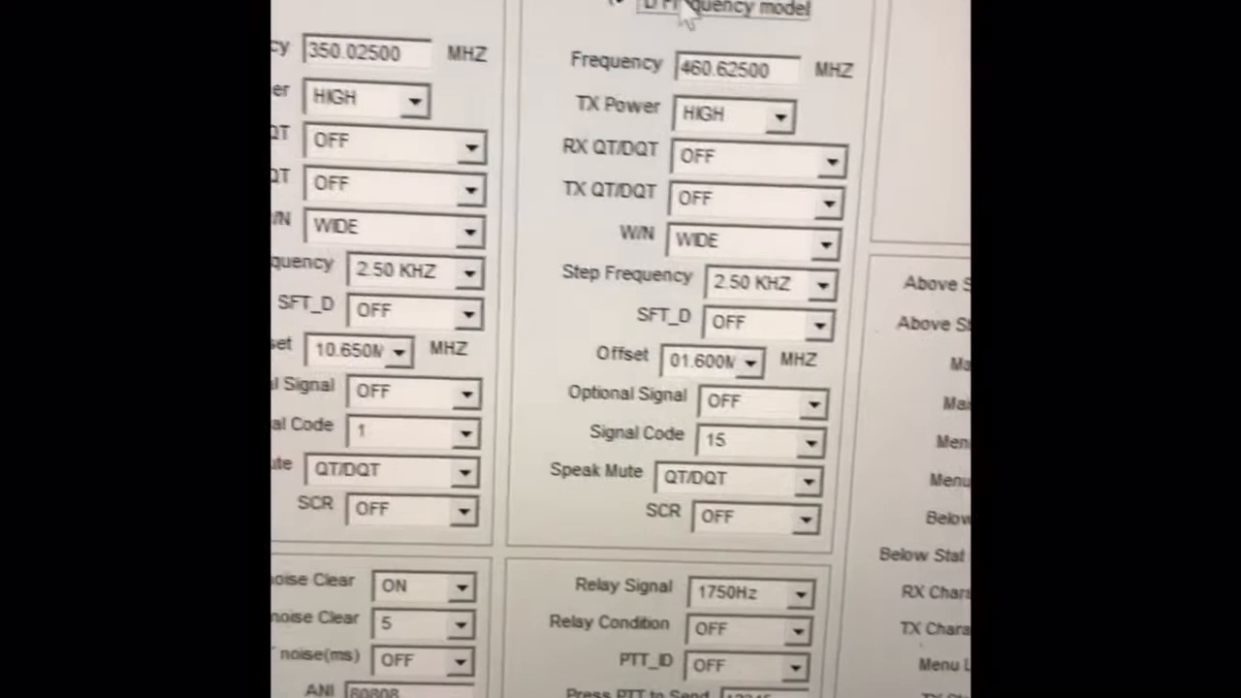
scroll(down, 3)
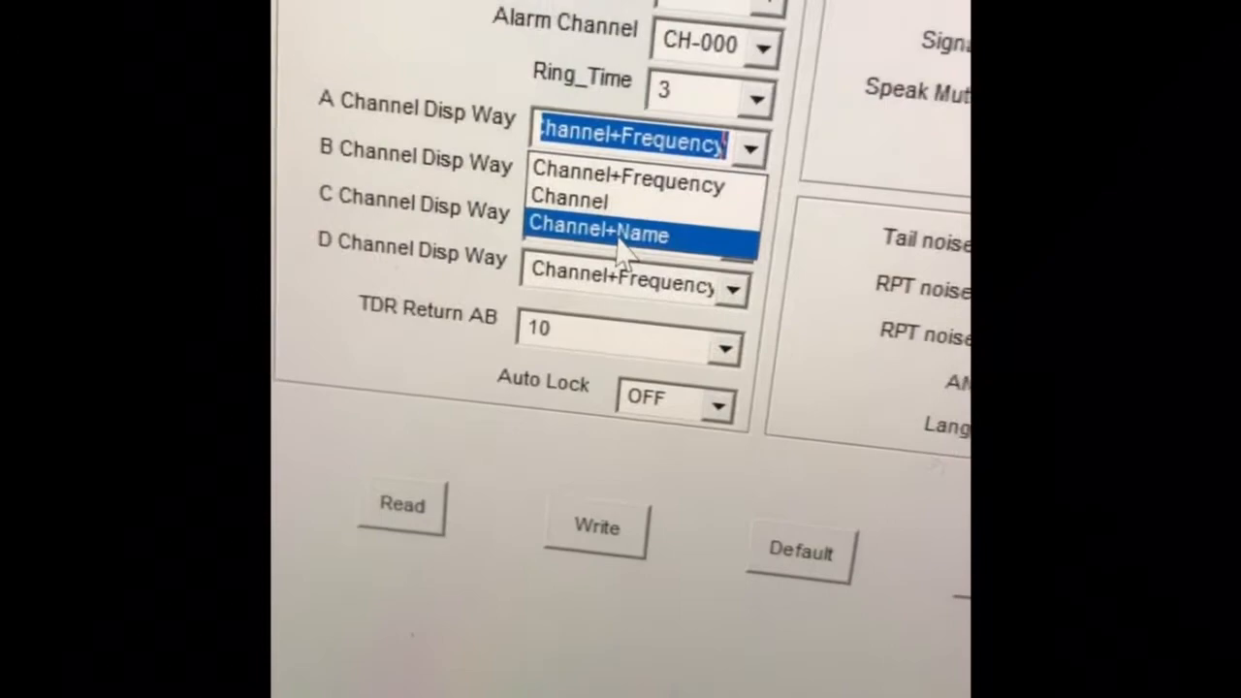
click(598, 234)
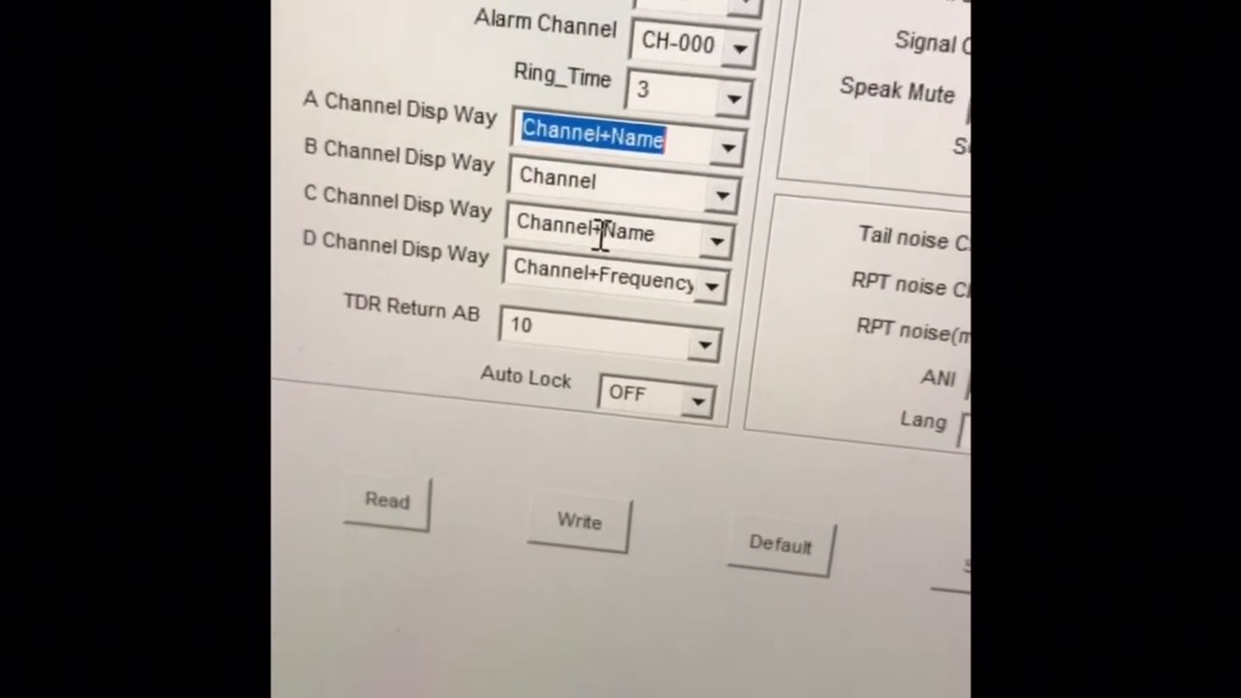